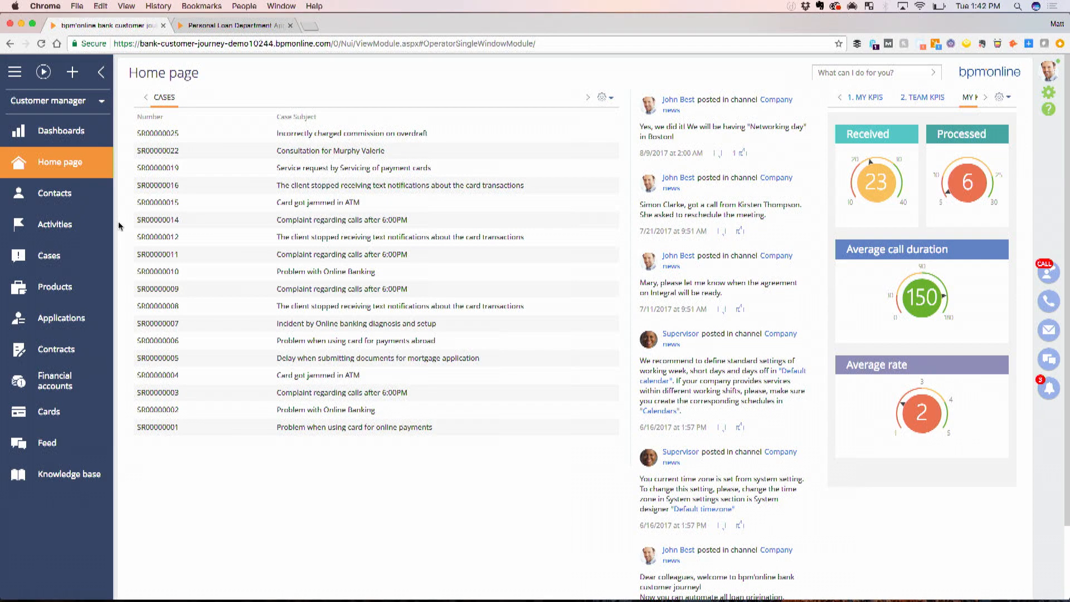
mouse_move(80, 250)
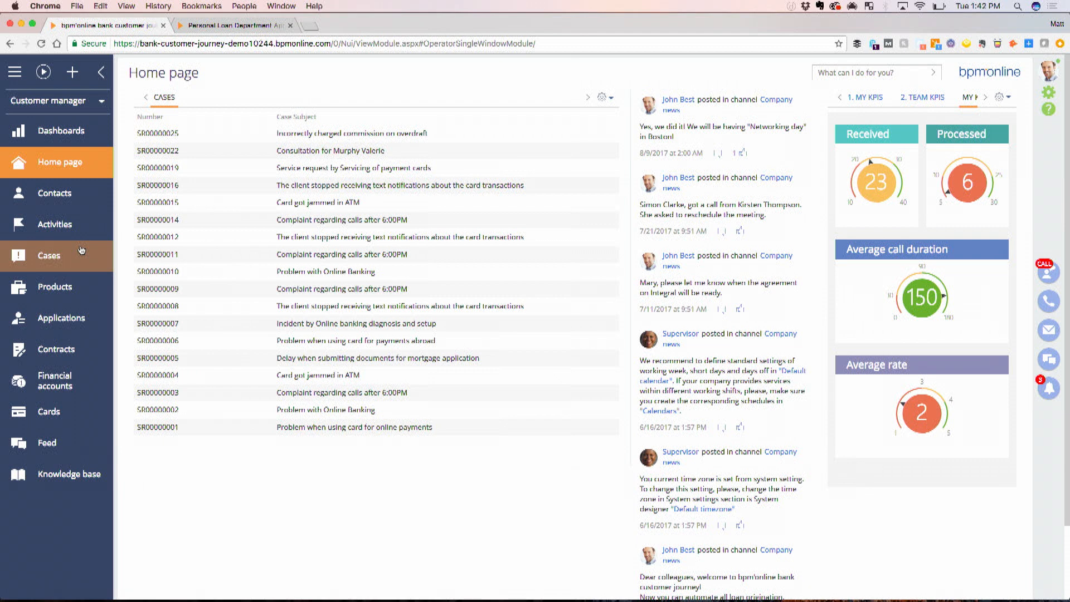
mouse_move(1049, 270)
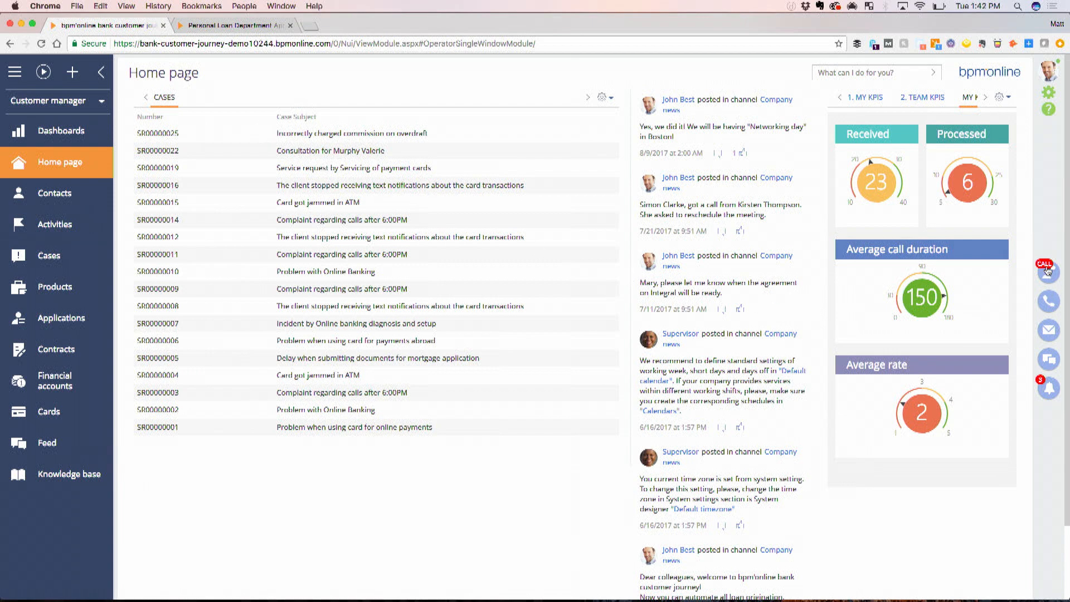
mouse_move(1048, 266)
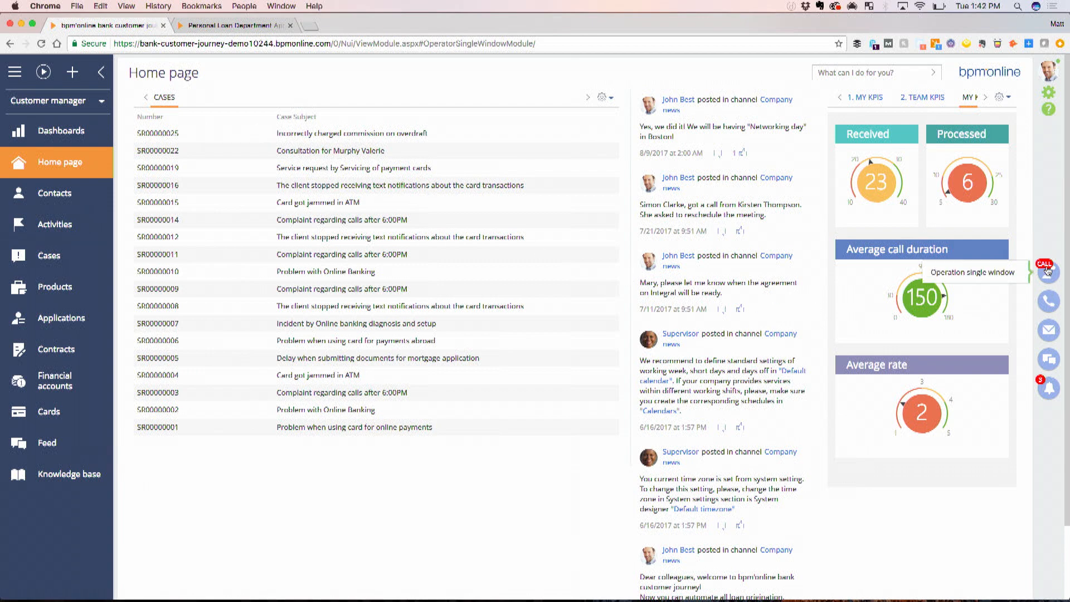
left_click(1049, 266)
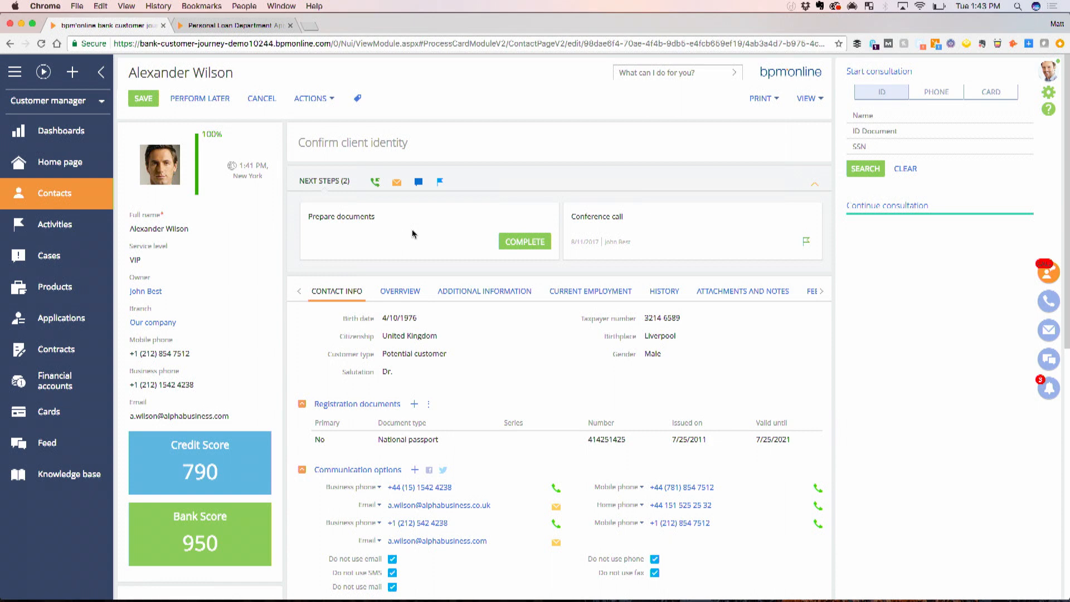
left_click(886, 204)
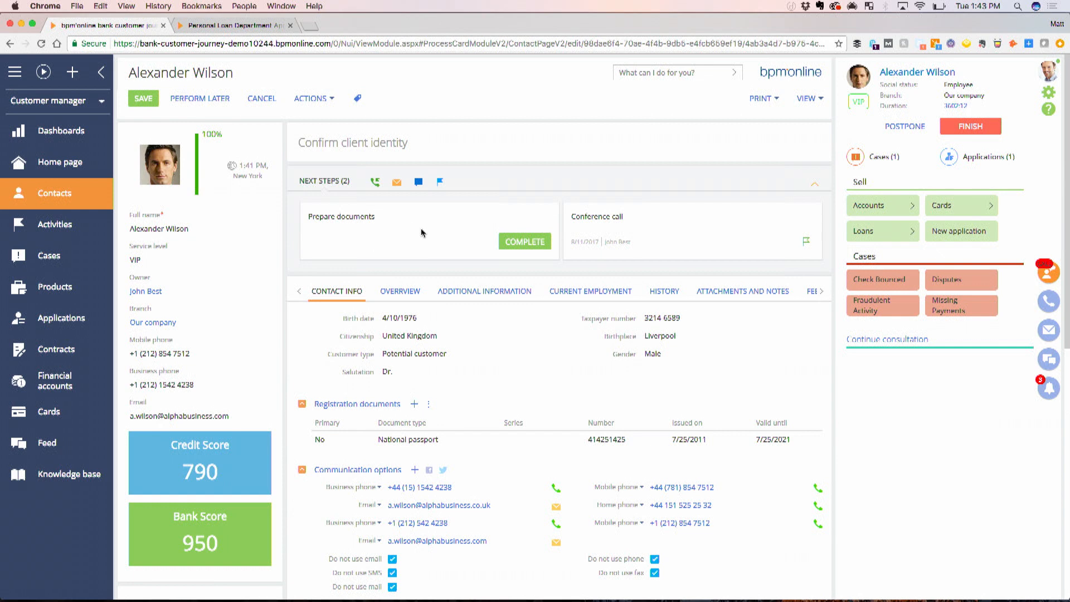
left_click(940, 204)
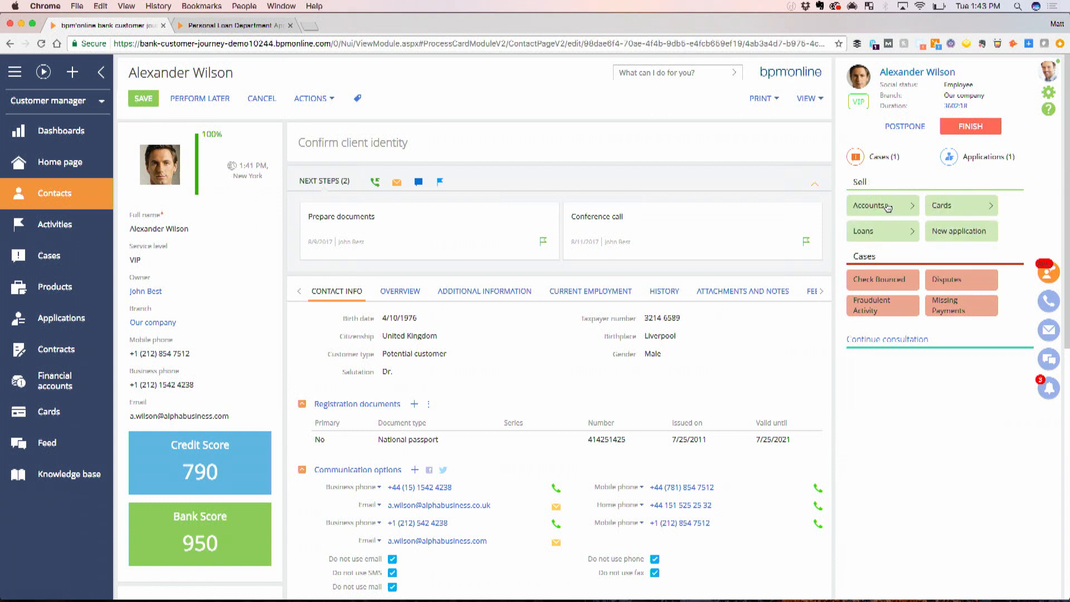
mouse_move(912, 185)
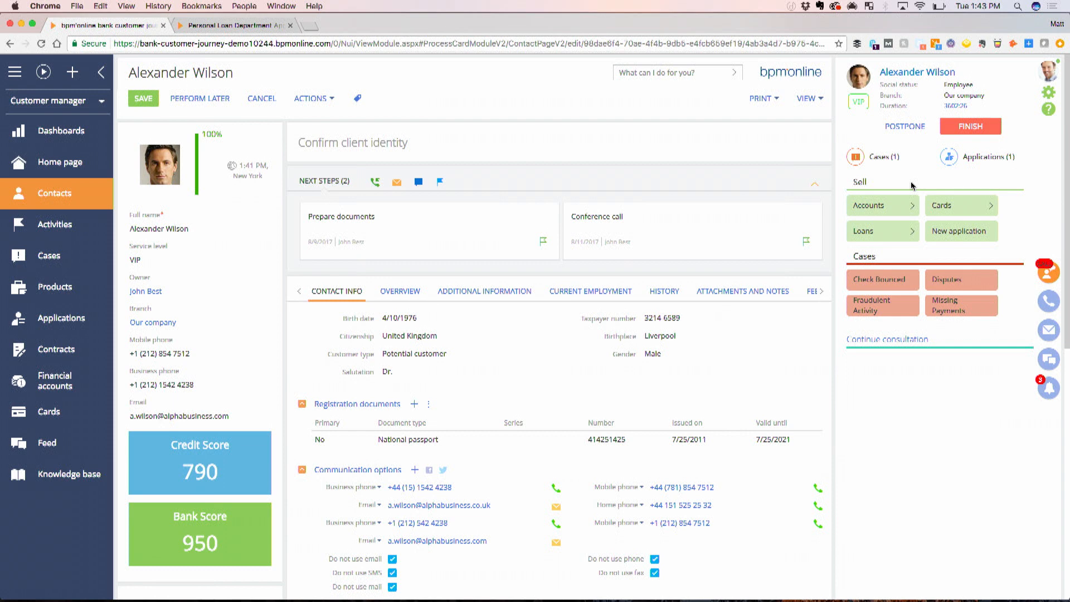
mouse_move(986, 171)
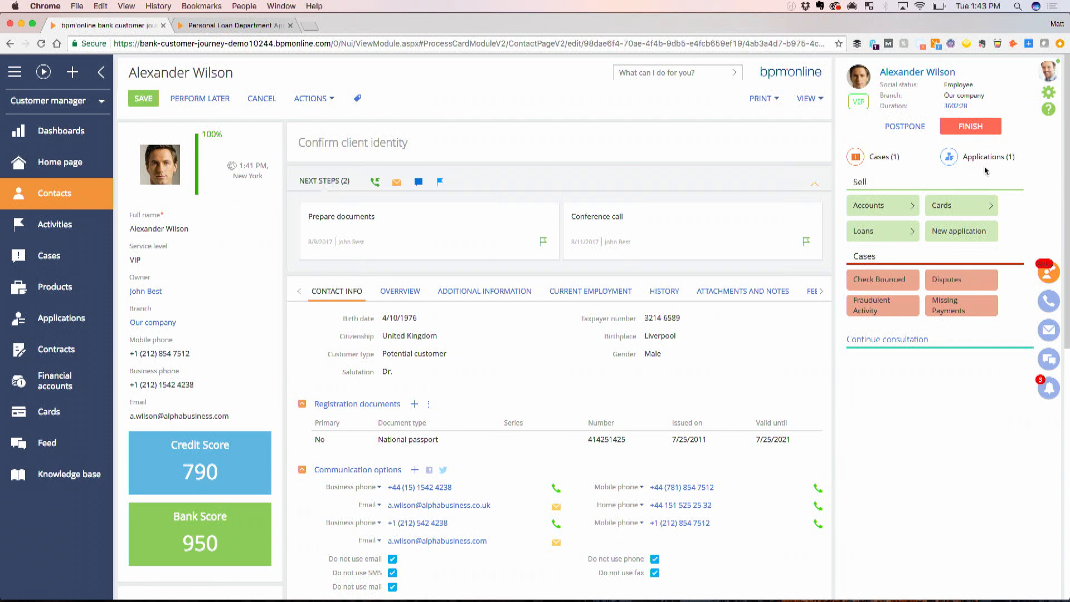
mouse_move(988, 157)
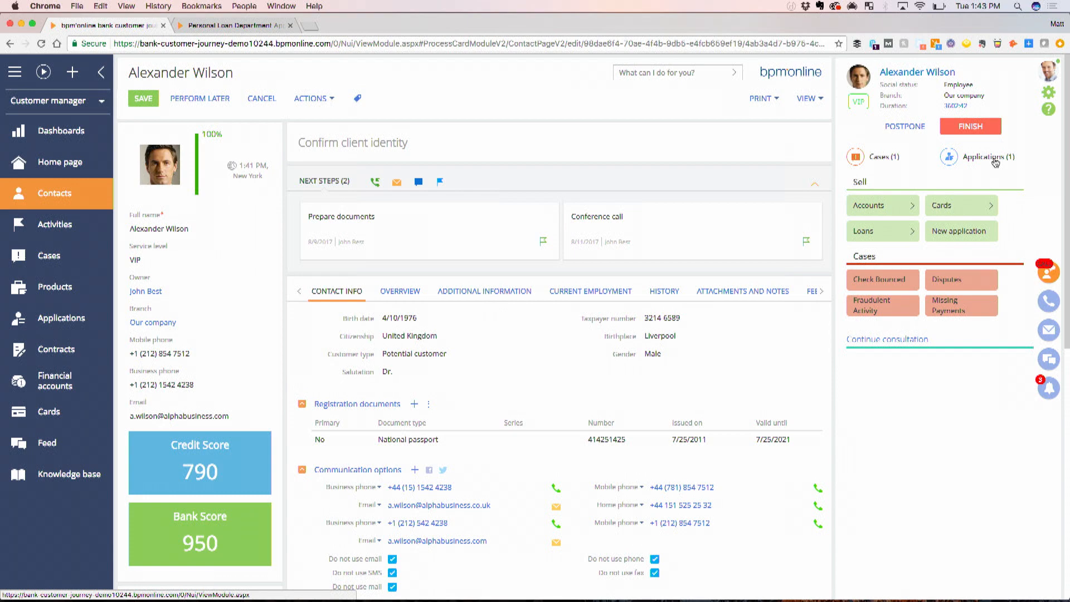
Step: In loan application #123464224, complete and save Call customer for approval, then Submit for Loan approval
left_click(987, 156)
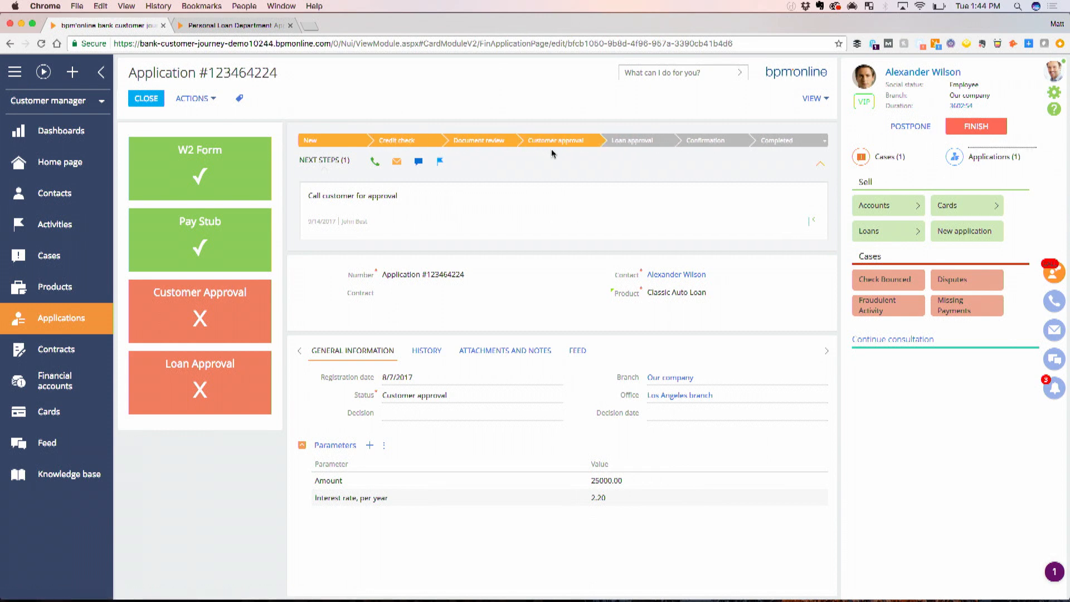
mouse_move(553, 158)
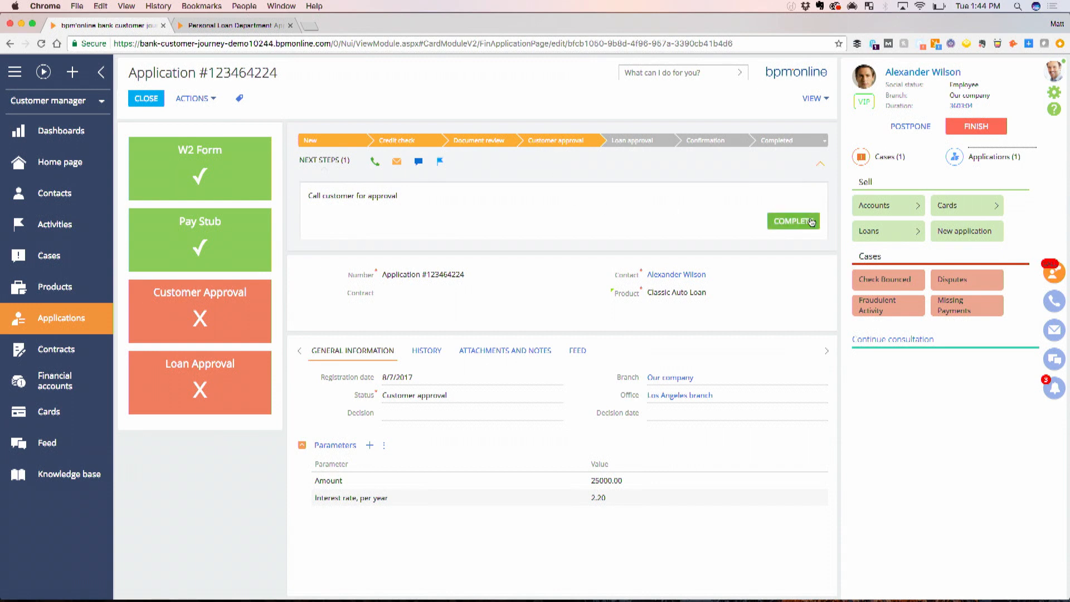
left_click(793, 222)
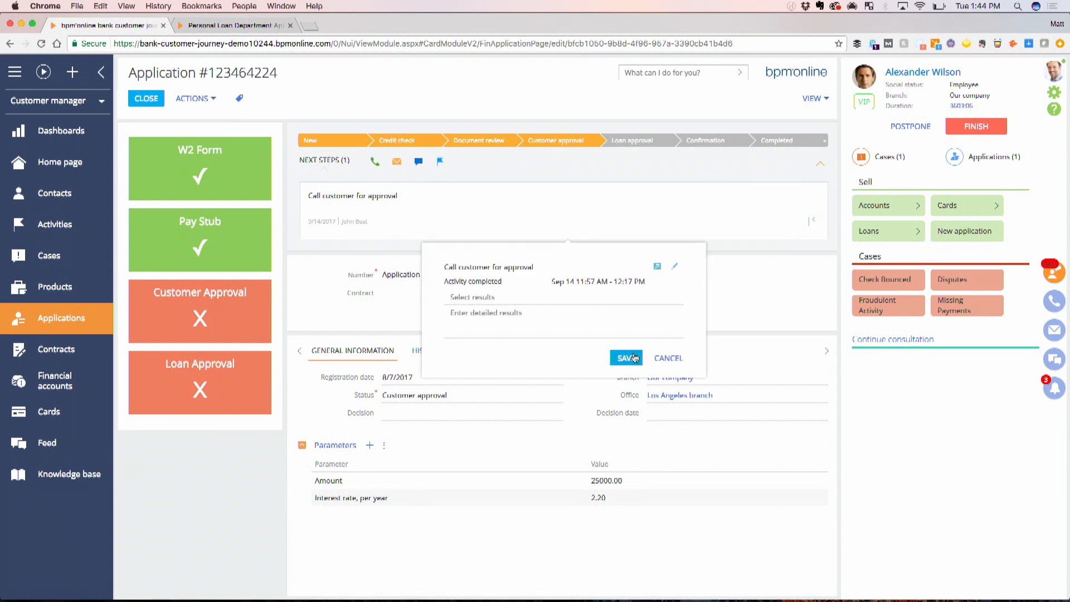
left_click(624, 358)
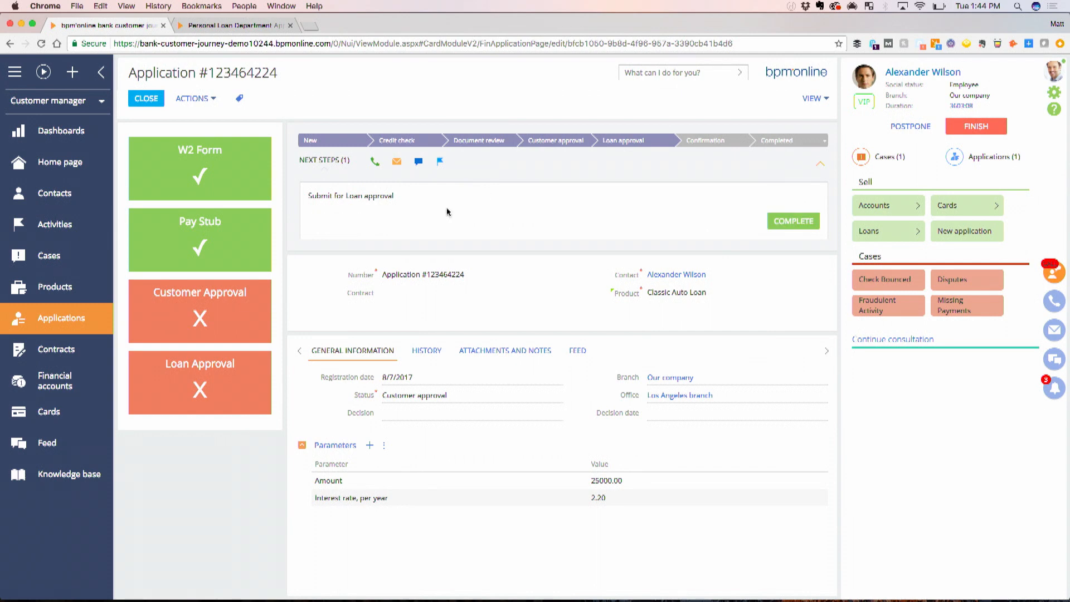
left_click(793, 221)
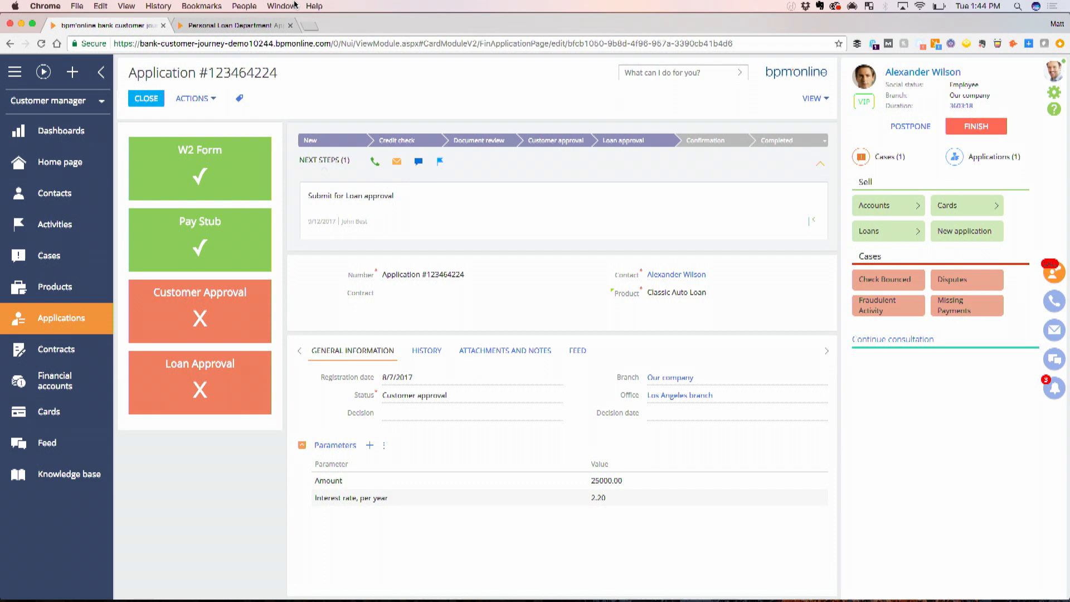
Step: Add a Send email element to the Personal Loan Department Approval diagram, then return to application #123464224
left_click(235, 25)
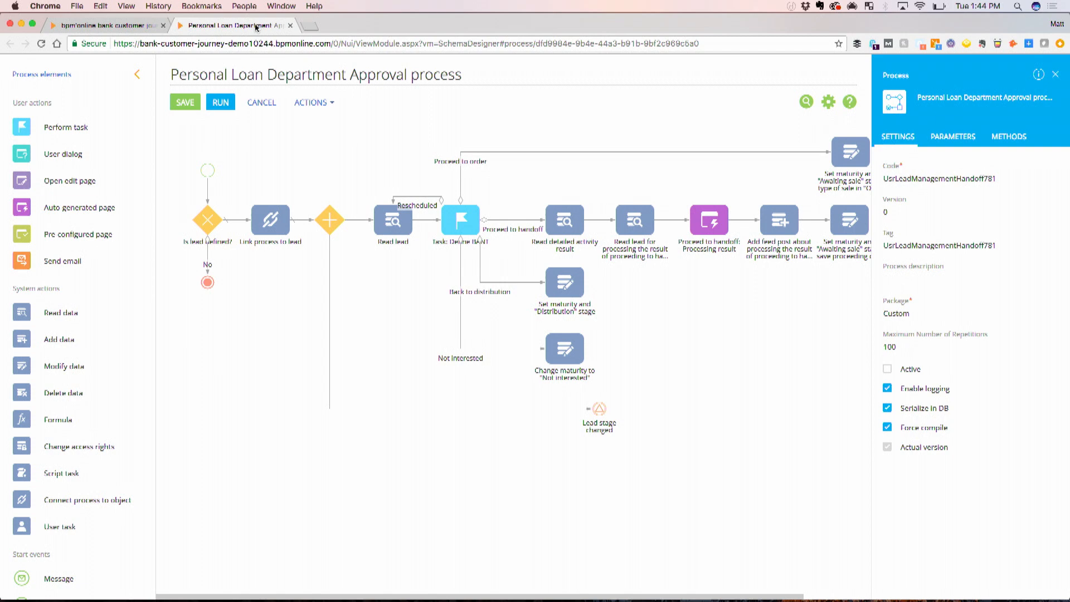
mouse_move(41, 200)
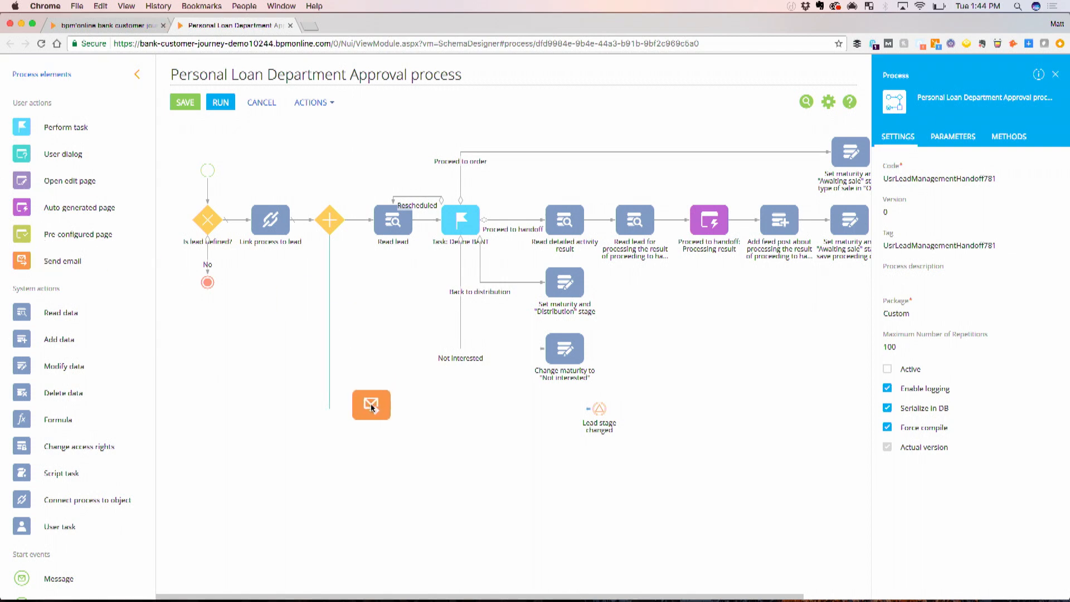
left_click(371, 405)
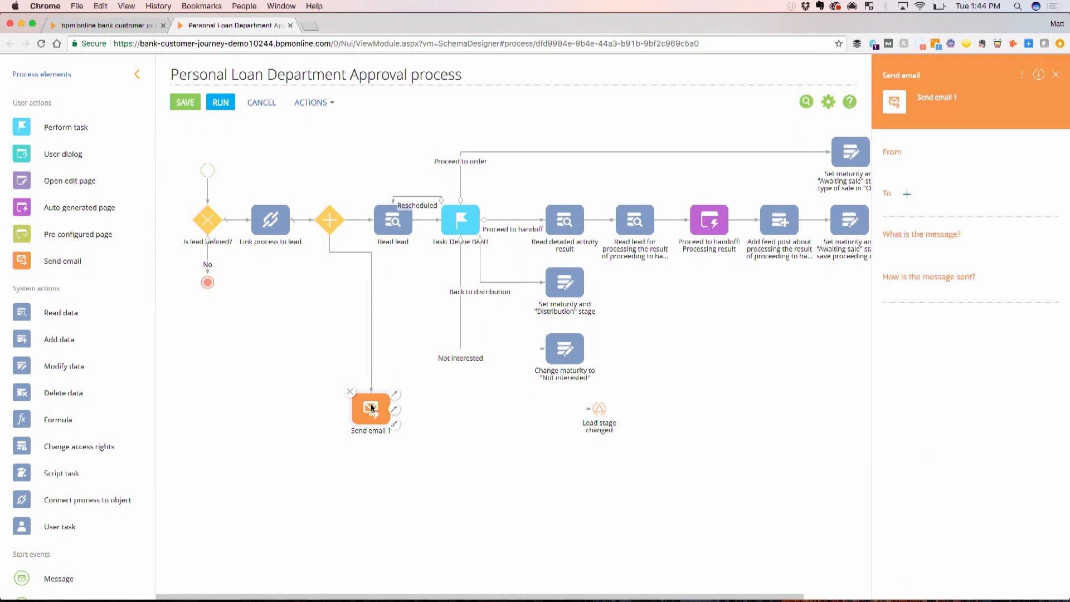
mouse_move(854, 239)
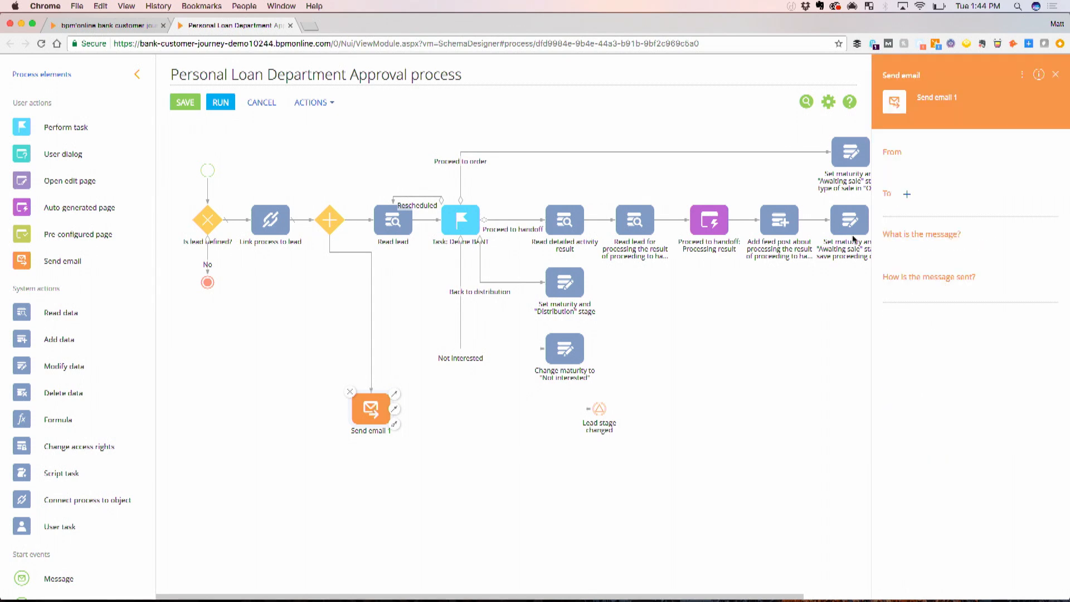
mouse_move(920, 333)
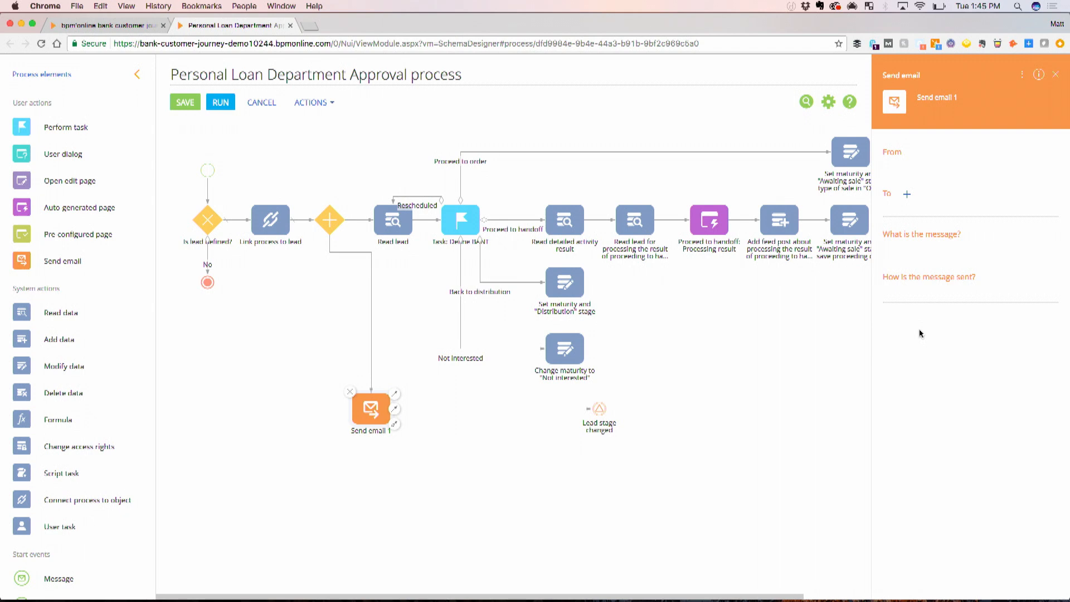
left_click(102, 25)
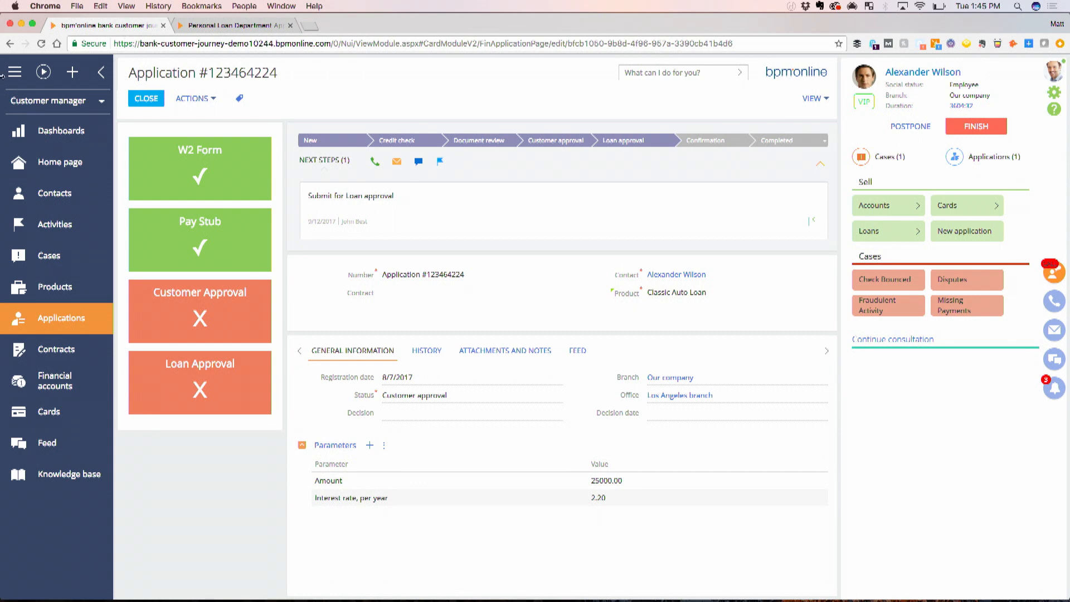
left_click(146, 98)
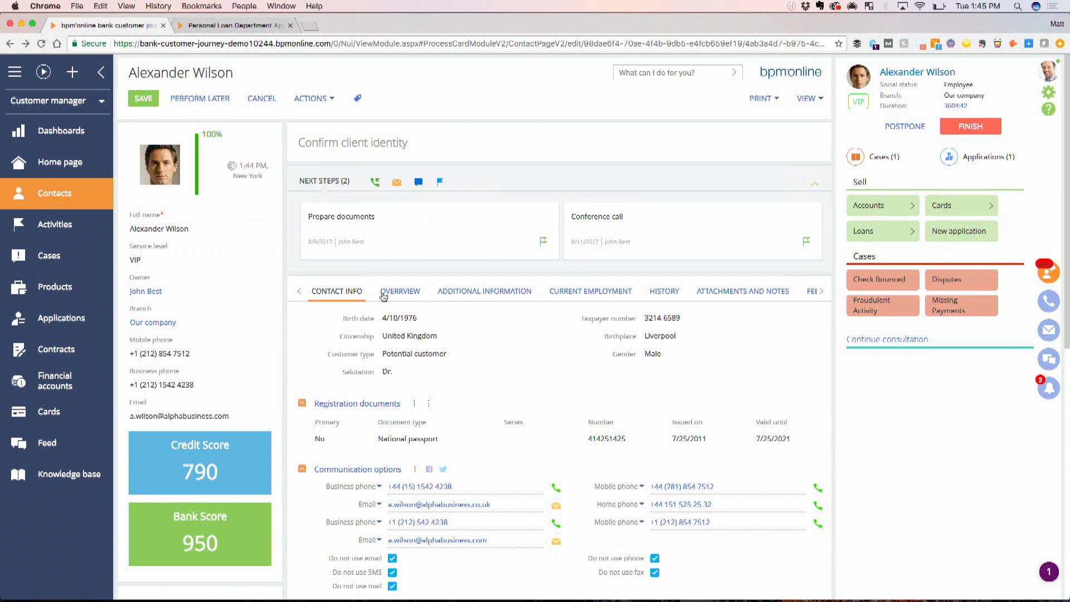
left_click(401, 291)
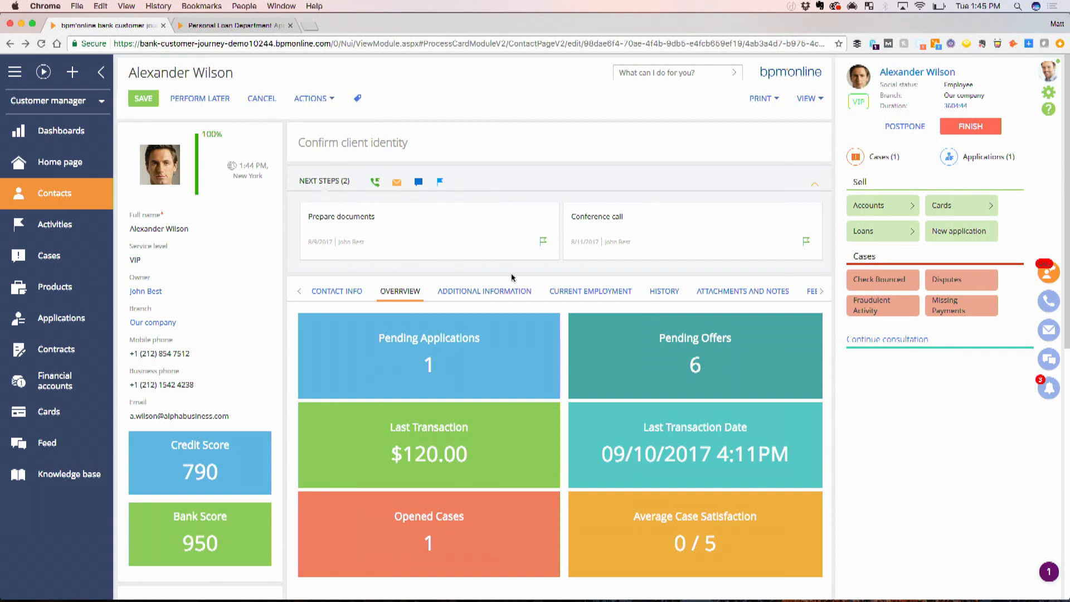
left_click(100, 72)
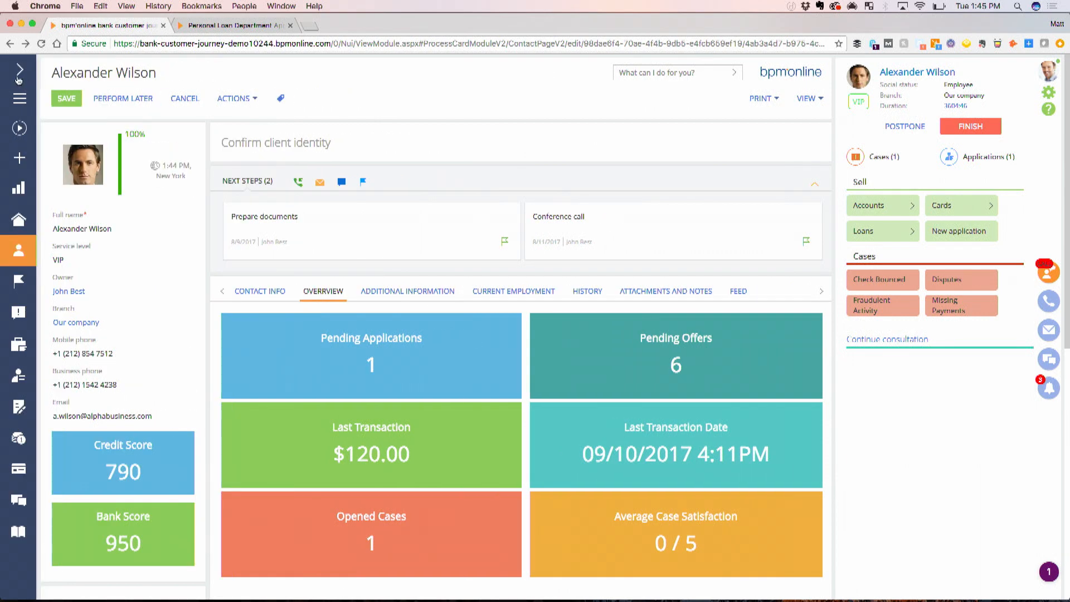
scroll("down", 3)
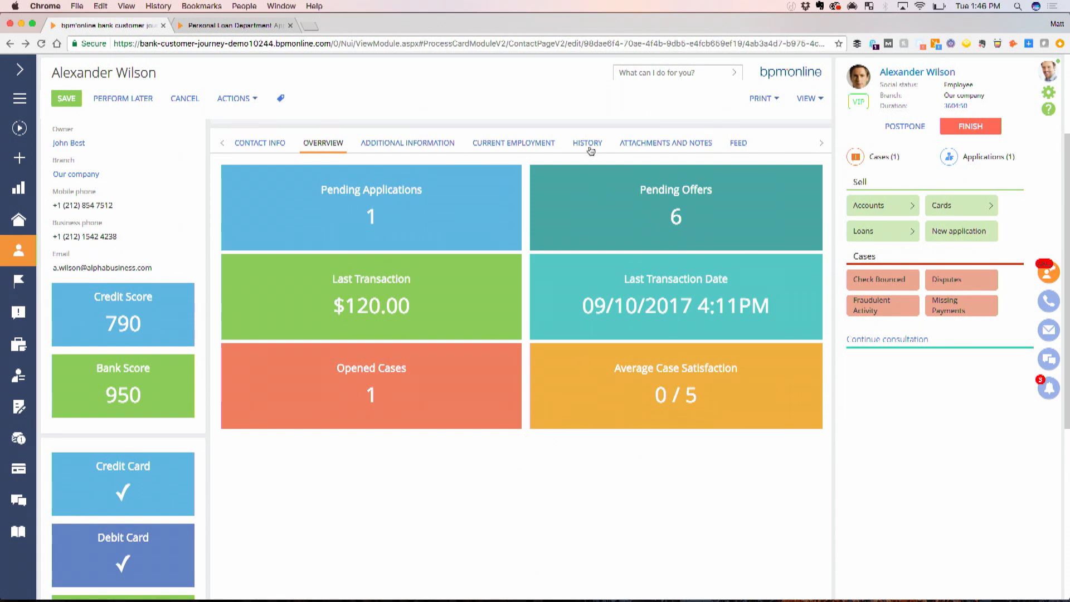
left_click(586, 142)
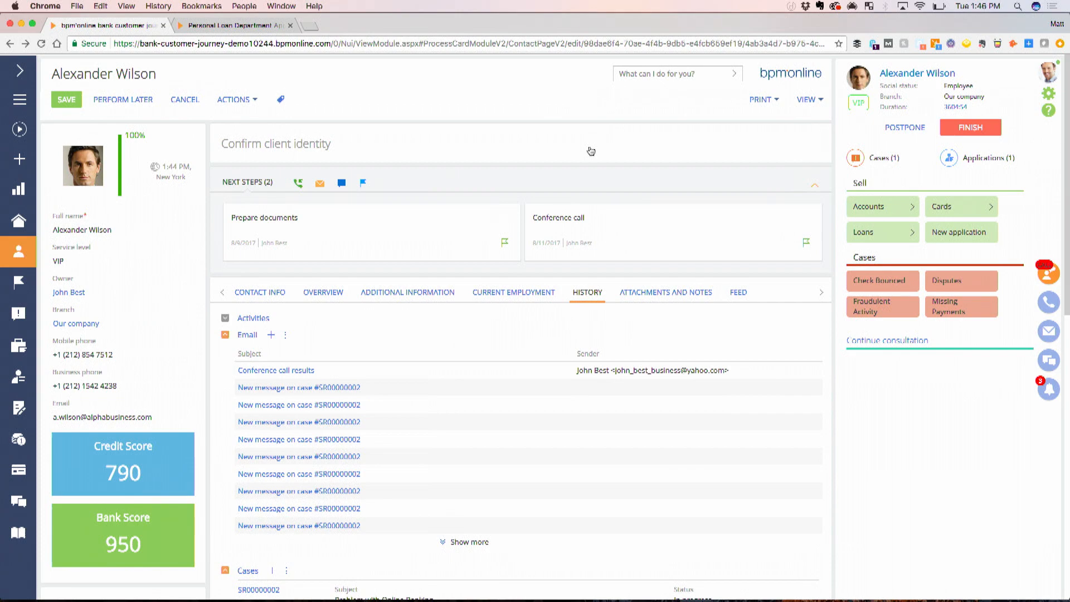
scroll("down", 3)
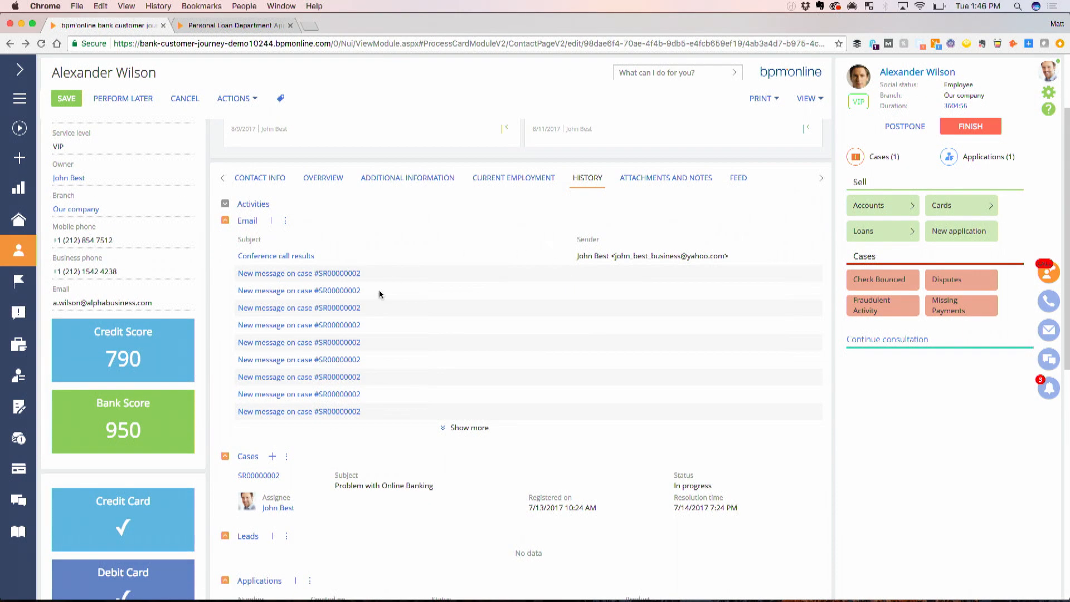
scroll("down", 3)
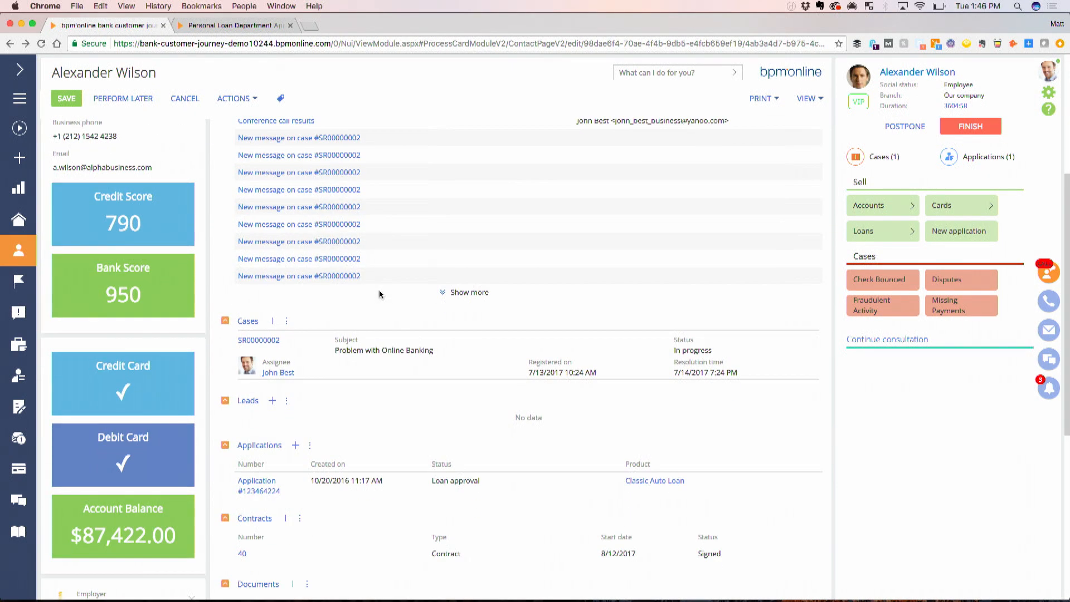
scroll("down", 3)
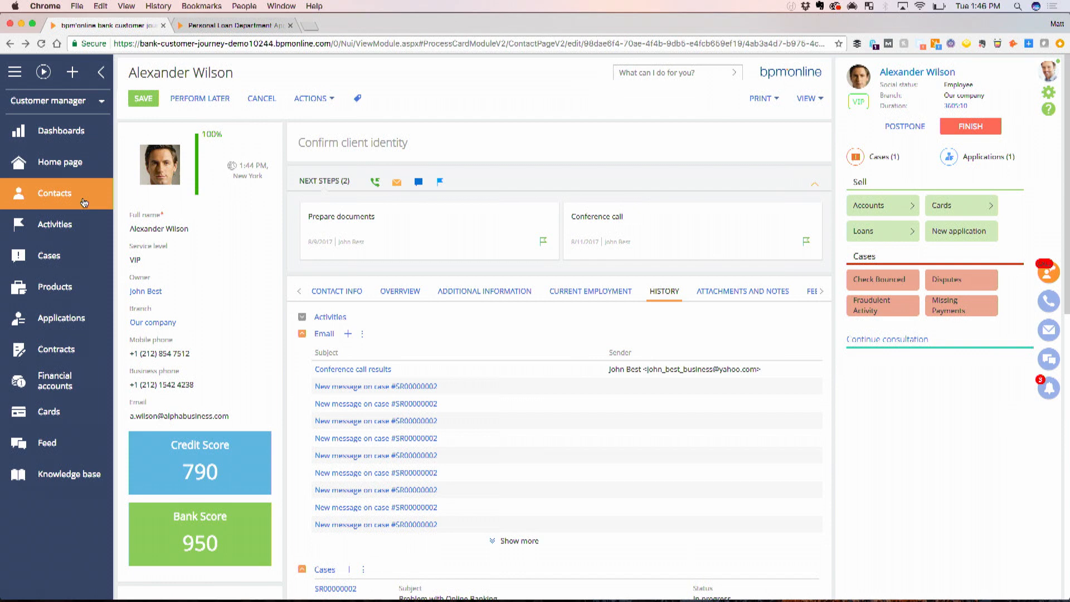
mouse_move(68, 115)
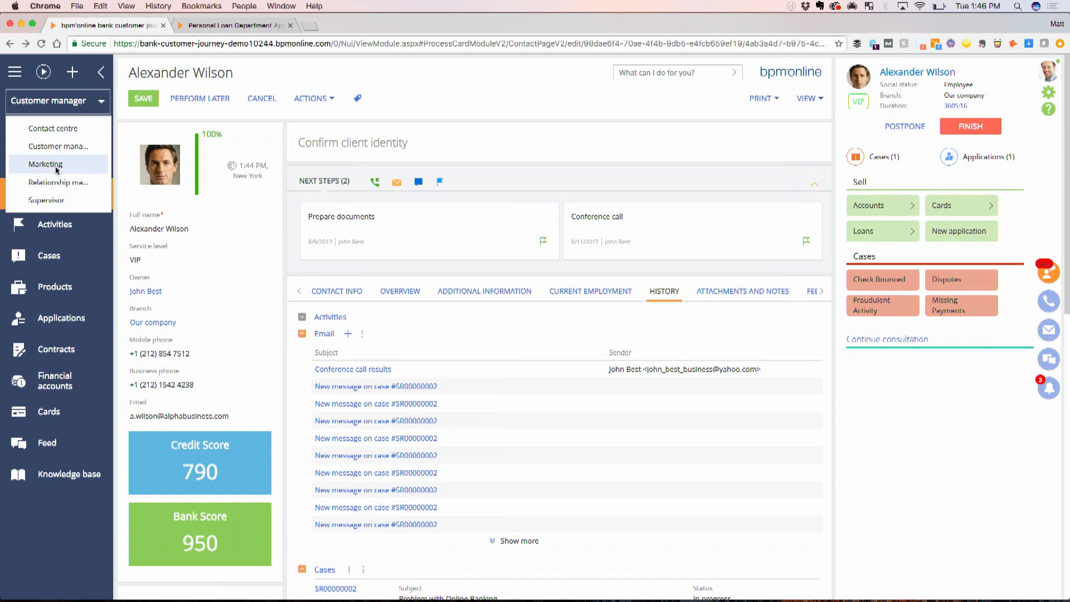
Step: Change the workplace from Customer manager to Marketing
left_click(45, 164)
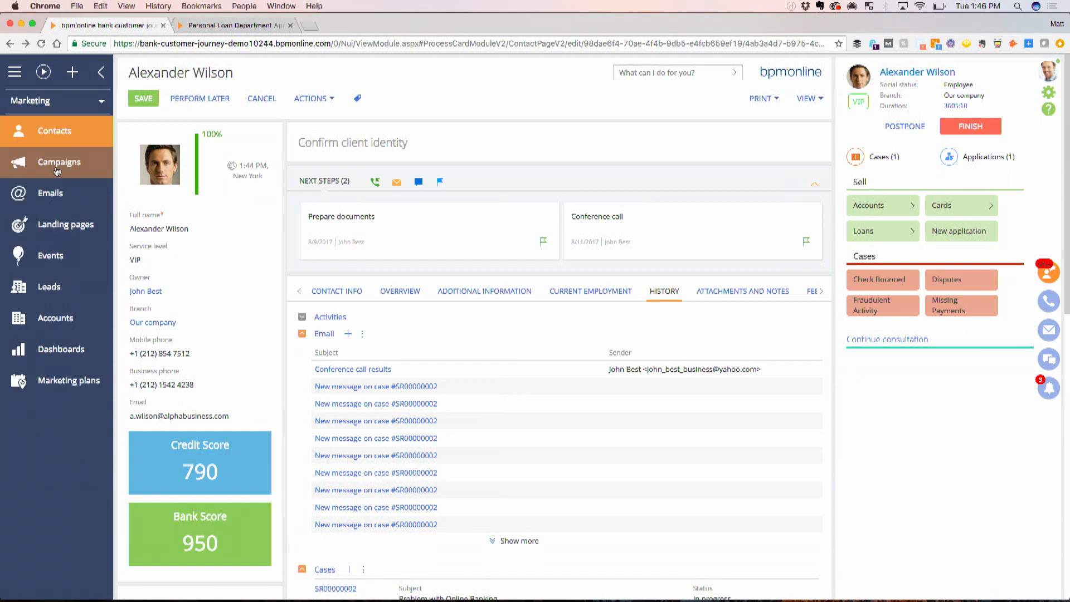